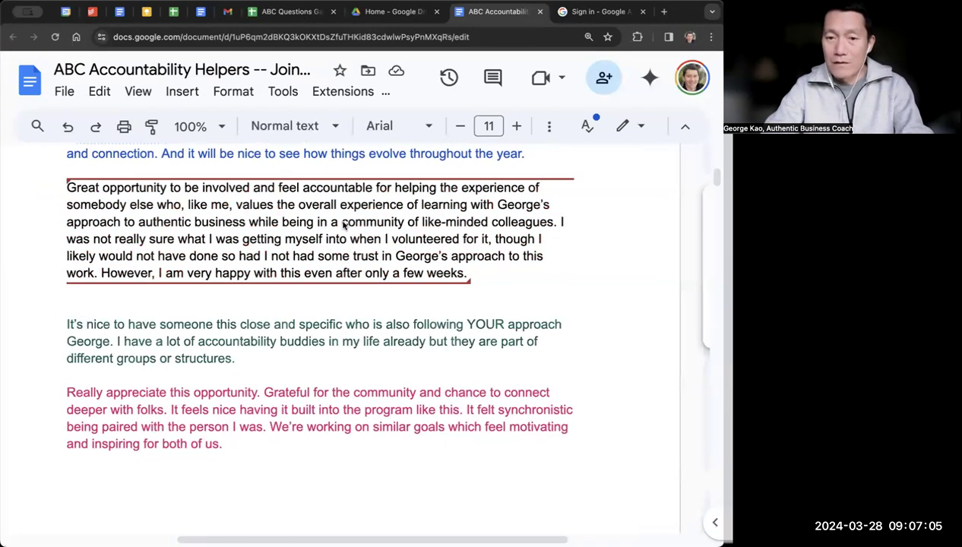
# Step: Select 'community of like-minded colleagues' in the accountability paragraph, then type stray text 'dshjadhjskahd'
pyautogui.moveTo(341, 222); pyautogui.dragTo(559, 222)
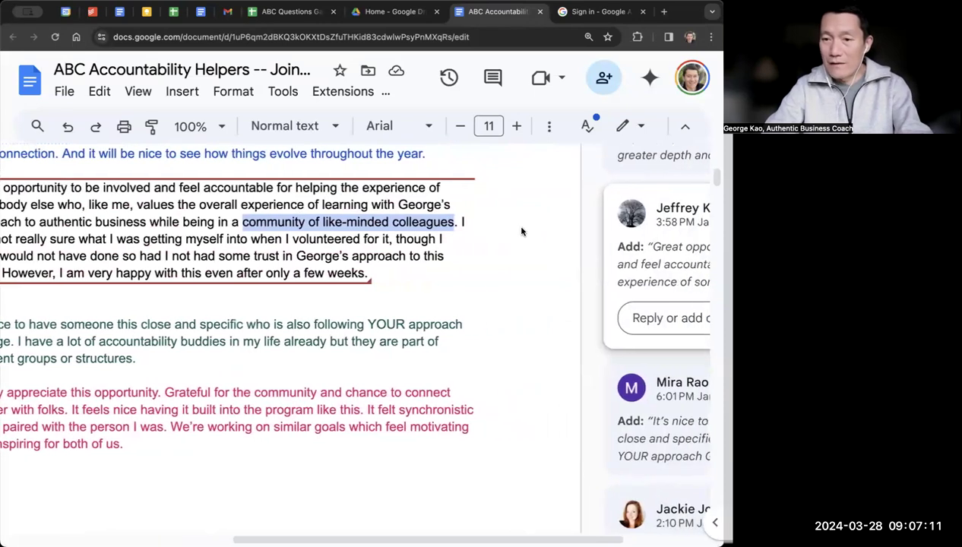
pyautogui.write('dshjadhjskahd')
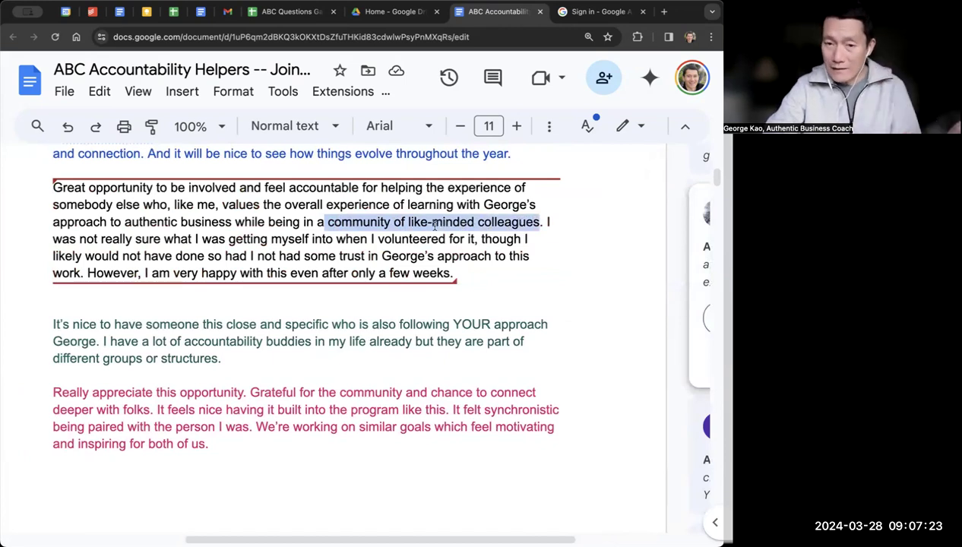
# Step: Open the context menu on the selected phrase, reopening it a second time
pyautogui.rightClick(433, 222)
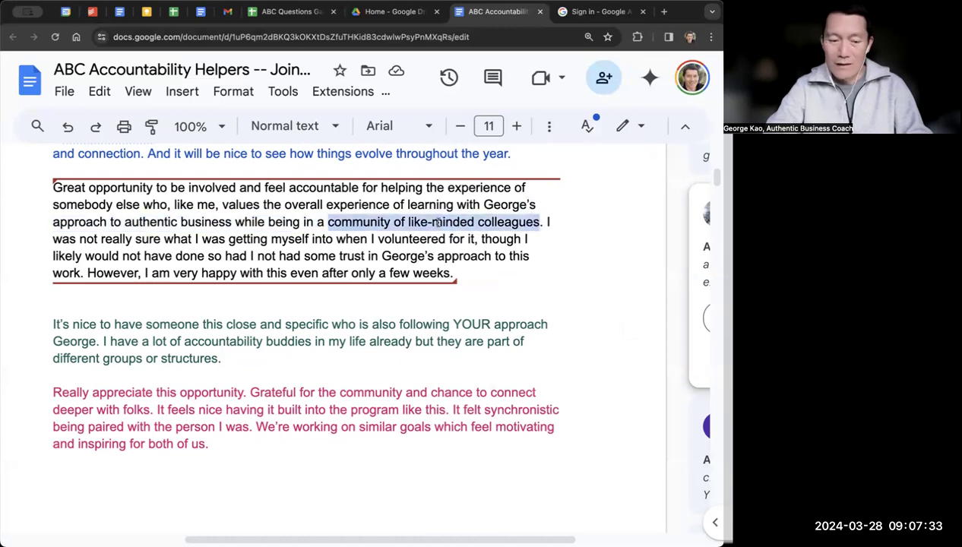
pyautogui.rightClick(436, 222)
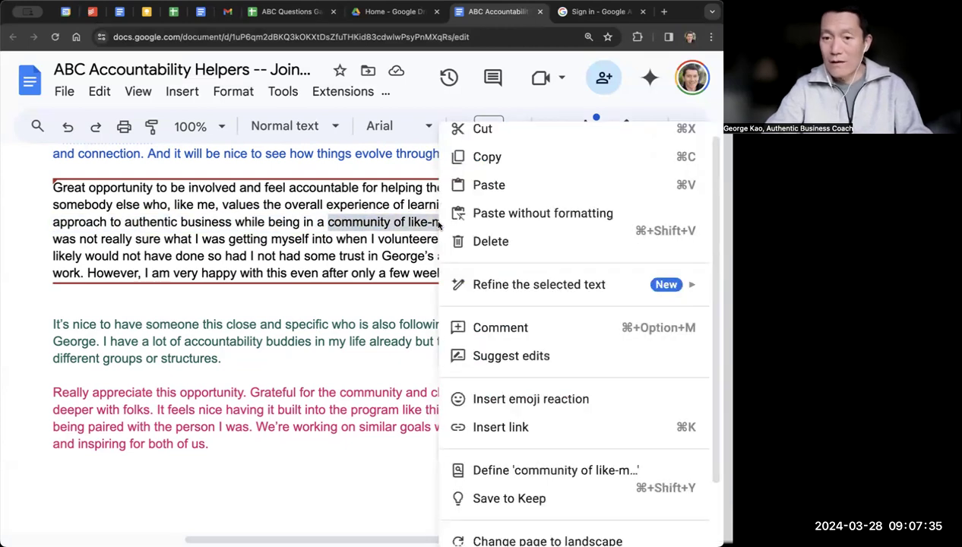
pyautogui.moveTo(500, 327)
pyautogui.write('dshjadhjskahd')
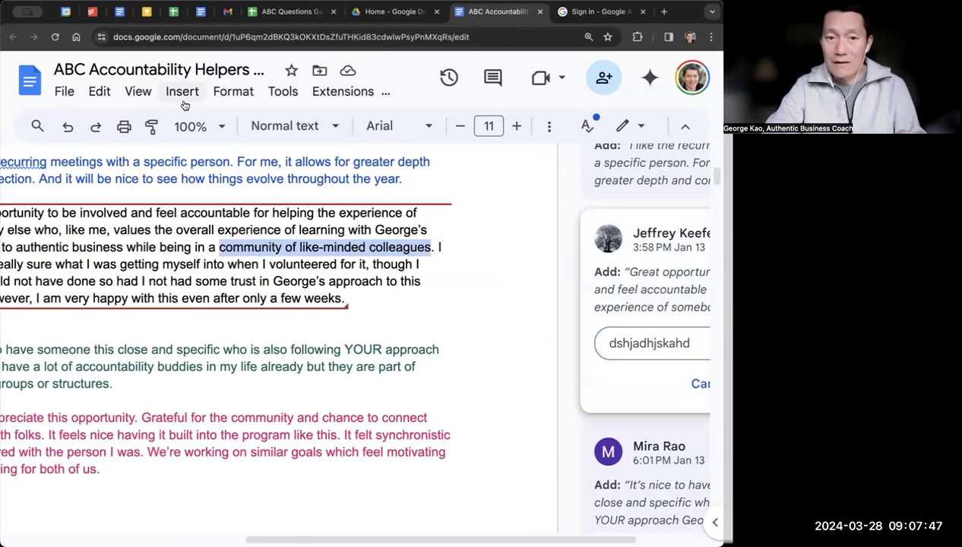
# Step: Insert a comment on the phrase with placeholder text 'dshajkdhjksa'
pyautogui.click(181, 92)
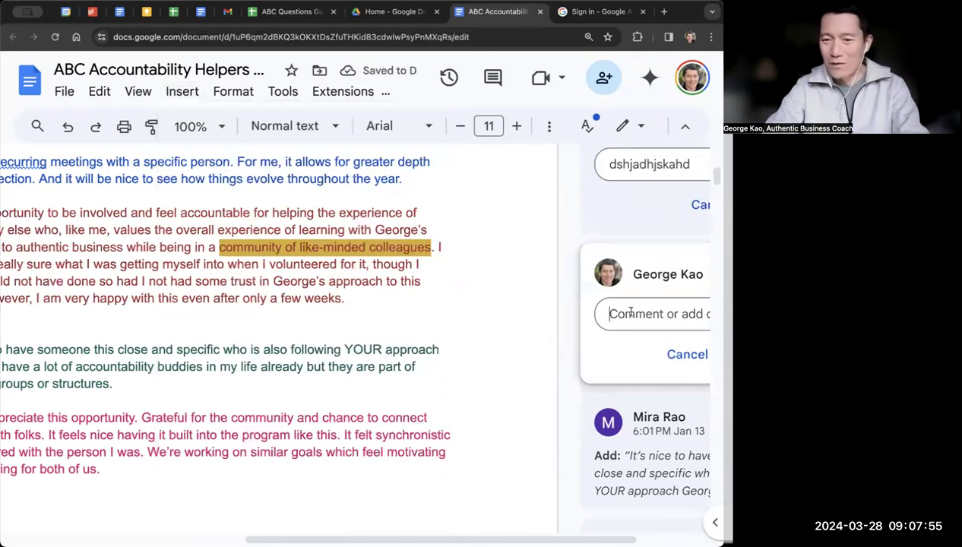
pyautogui.write('dshajkdhjksa')
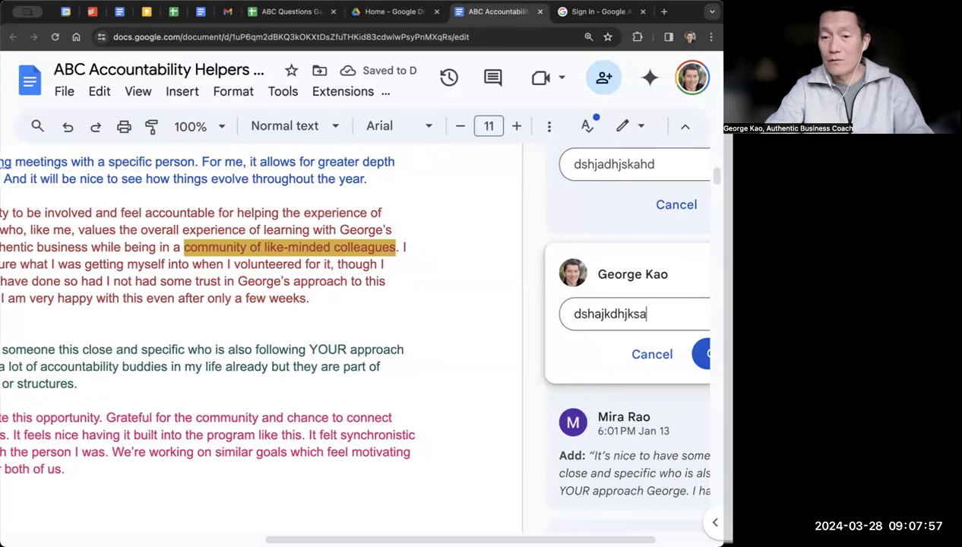